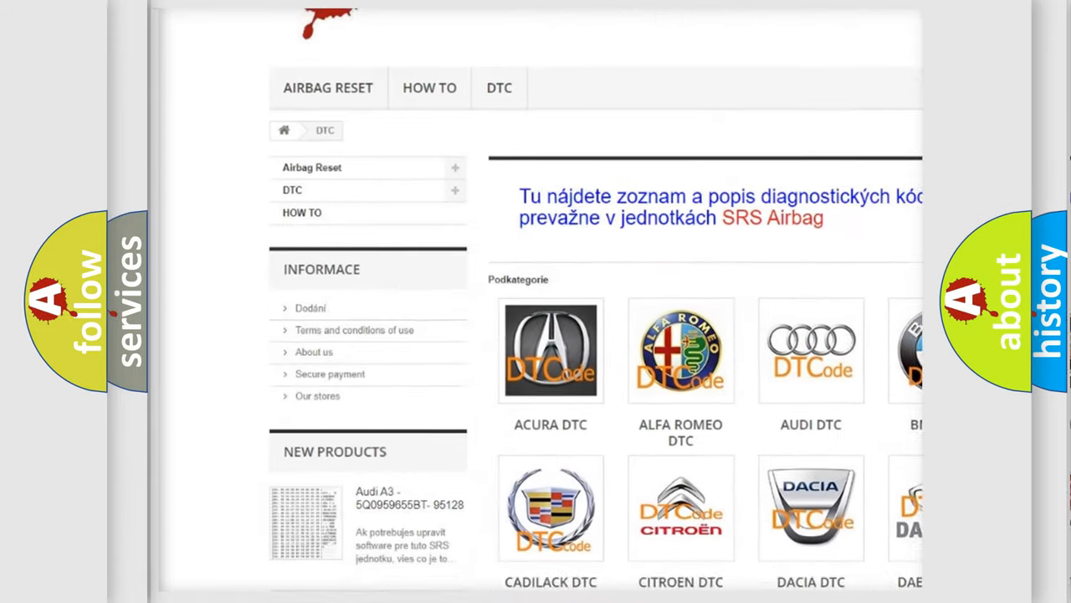
- Scroll past the brand logos to the long list of B-series fault codes
scroll("down", 3)
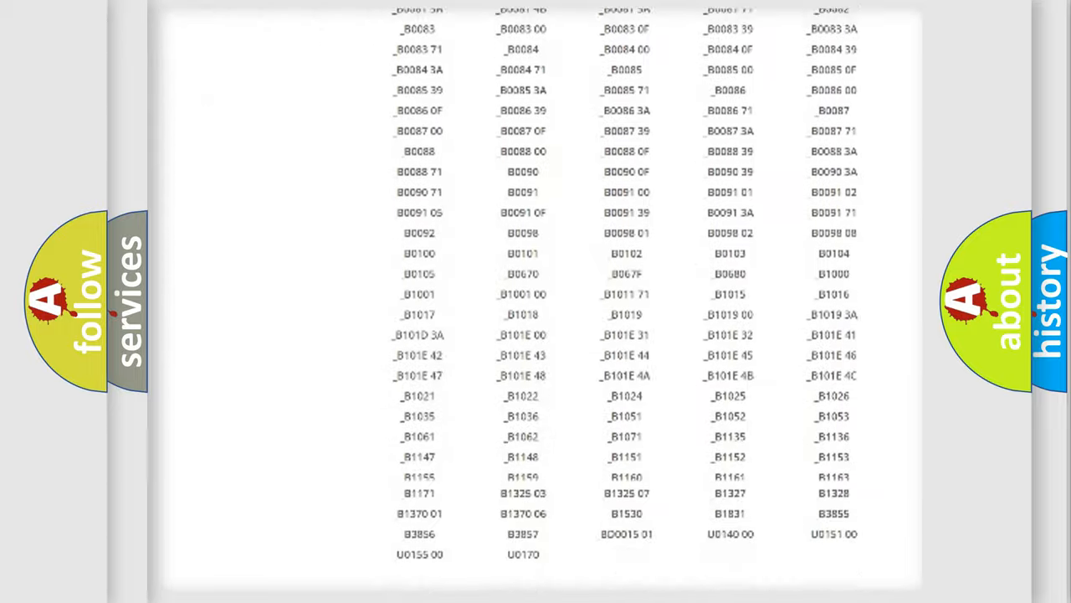
scroll("up", 3)
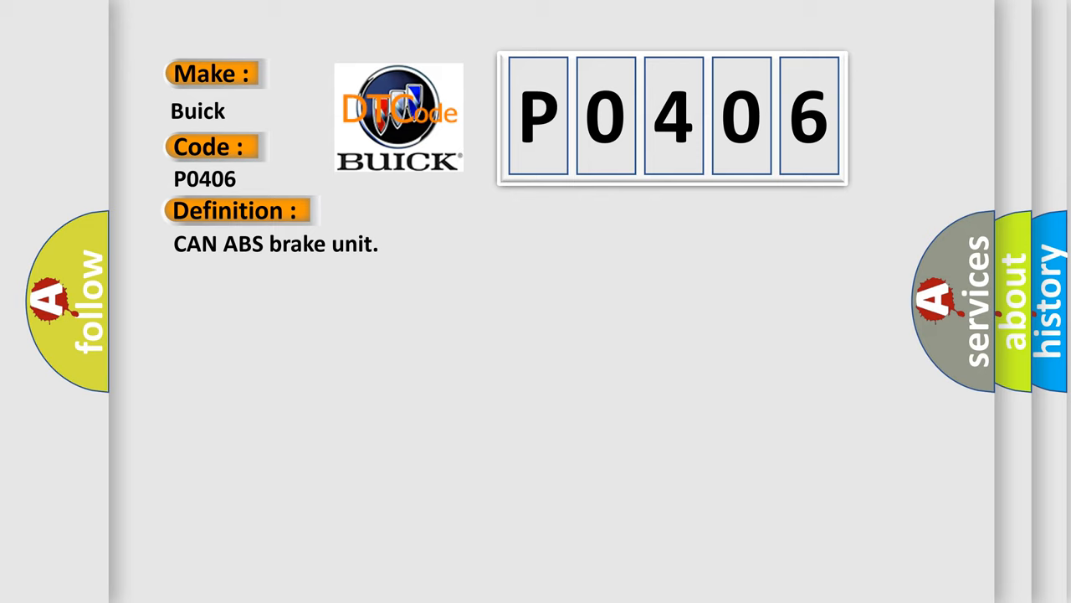
- Advance to the Buick P0406 slide showing the 500 ms ignition-on time and 9 V description
left_click(435, 211)
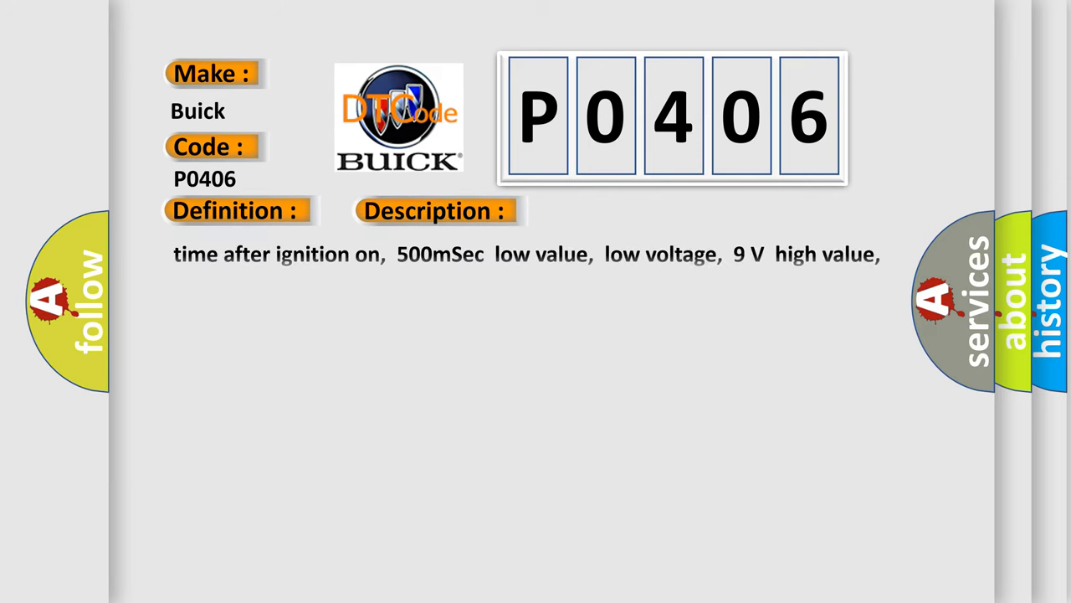